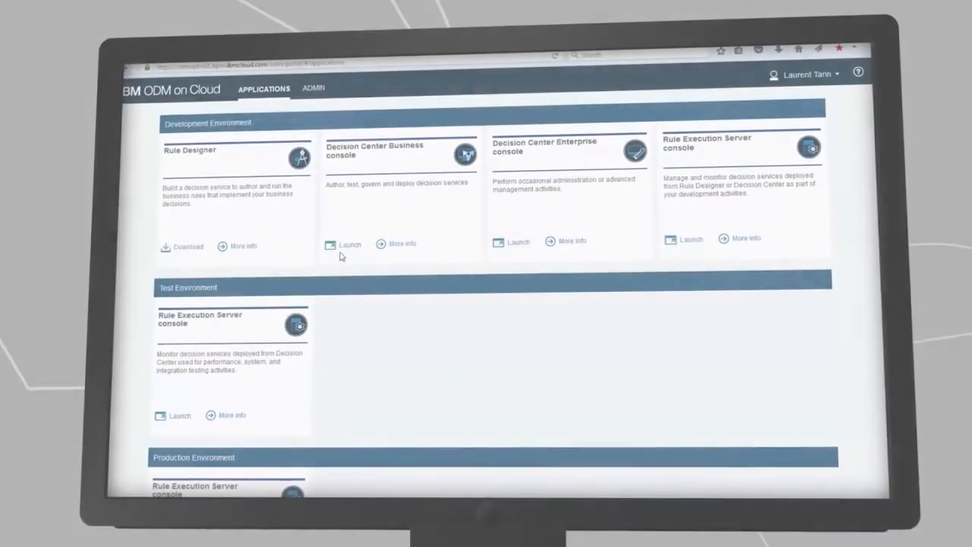
Step: Reach the Q1 2016 release of FastLoanServiceLiveDemoDGF and its Update business policy activity
left_click(349, 245)
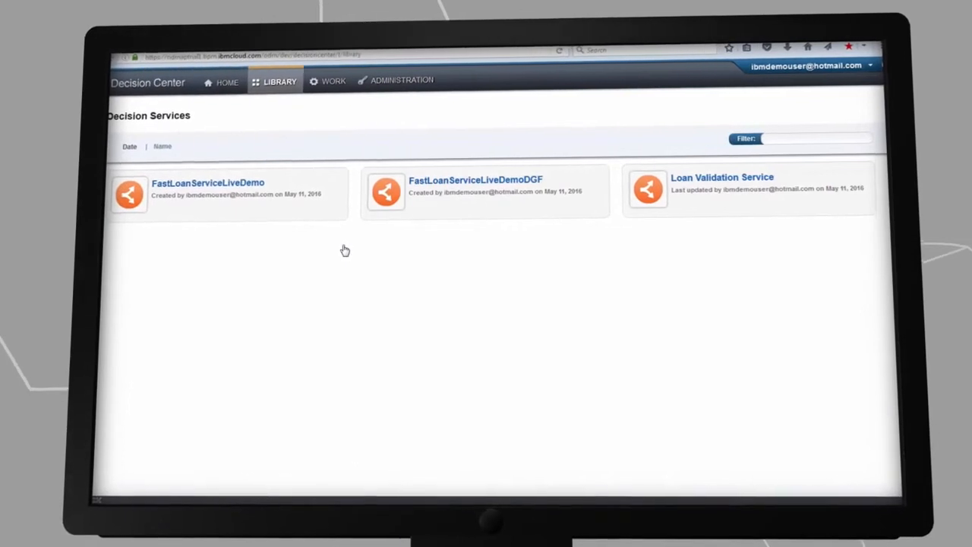
mouse_move(476, 178)
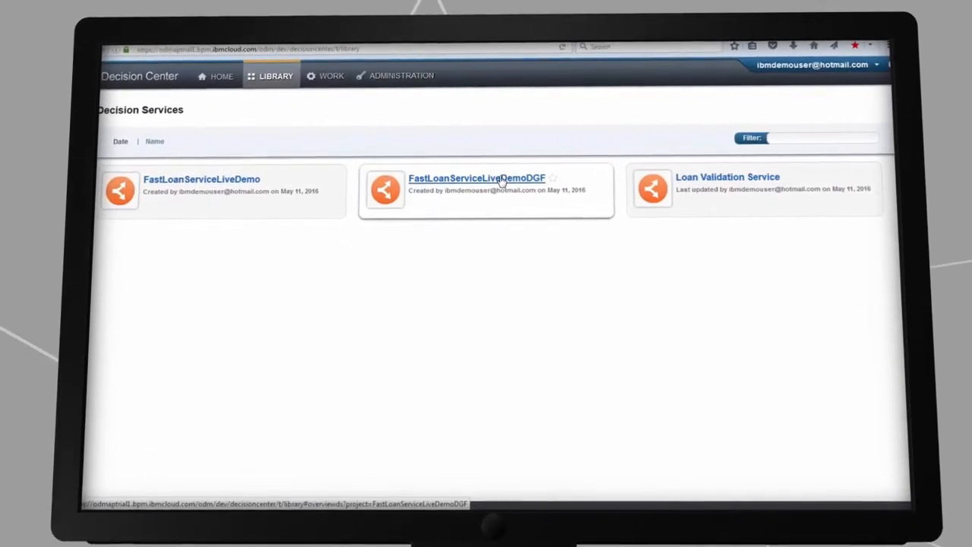
left_click(477, 177)
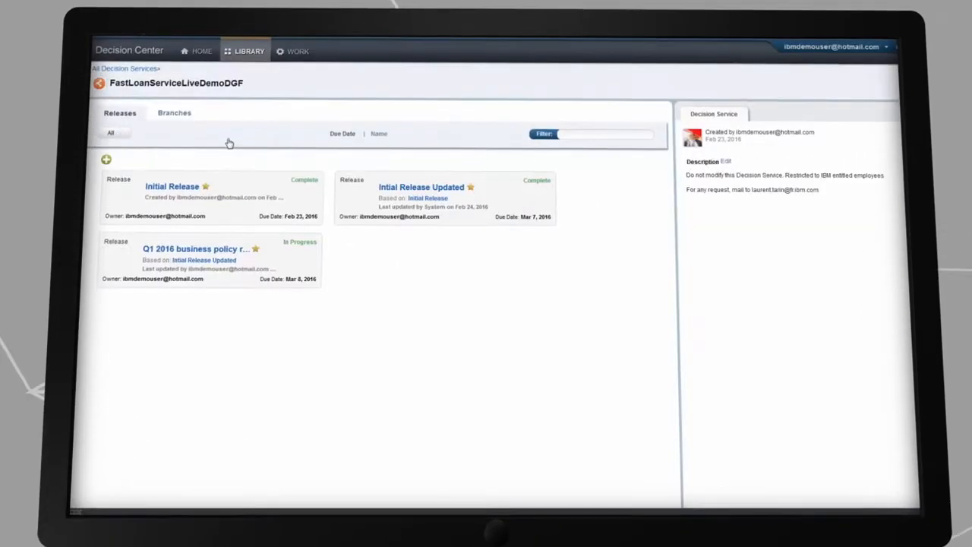
left_click(196, 249)
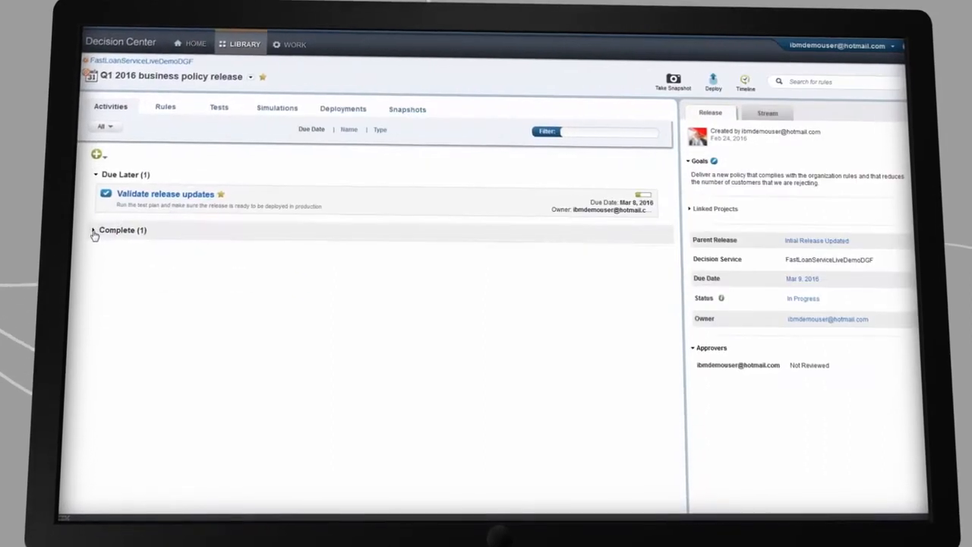
left_click(94, 234)
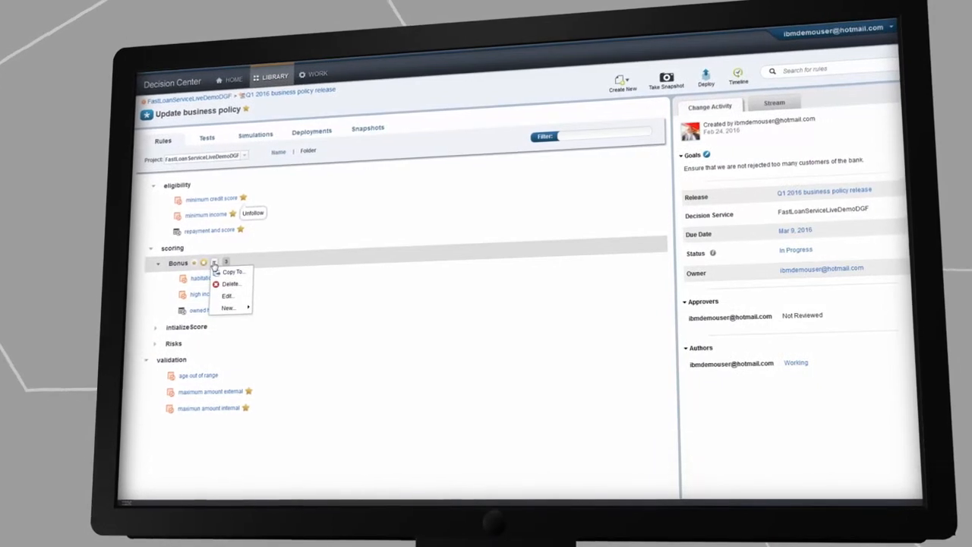
Step: Make the Customer bonus rule add its message to the messages of 'the loan'
left_click(228, 294)
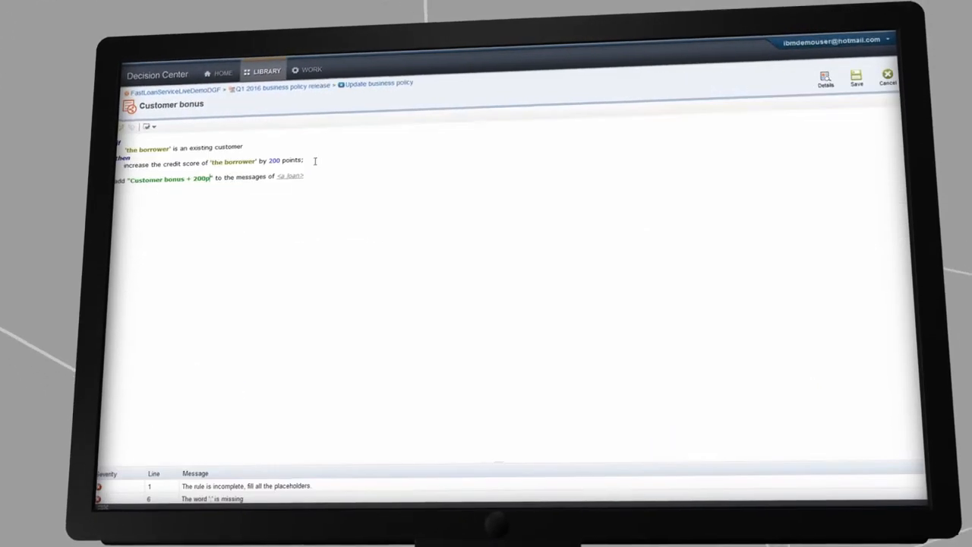
left_click(288, 176)
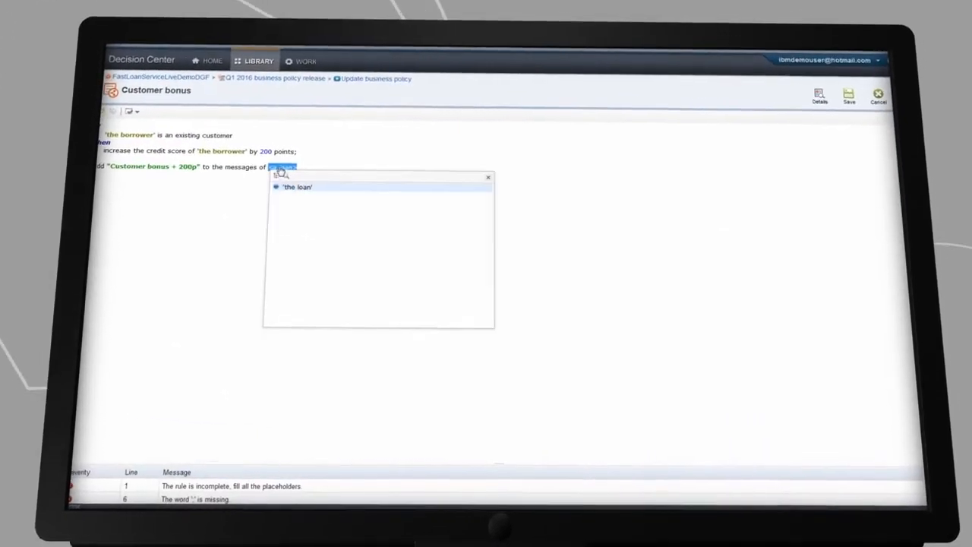
left_click(298, 187)
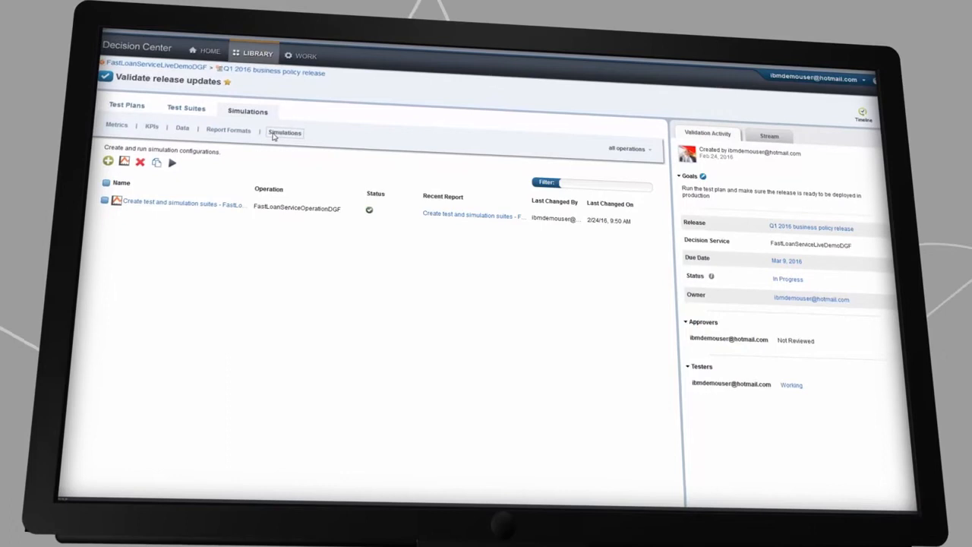
Step: Compare the latest simulation report with the Update business policy report side by side
left_click(472, 215)
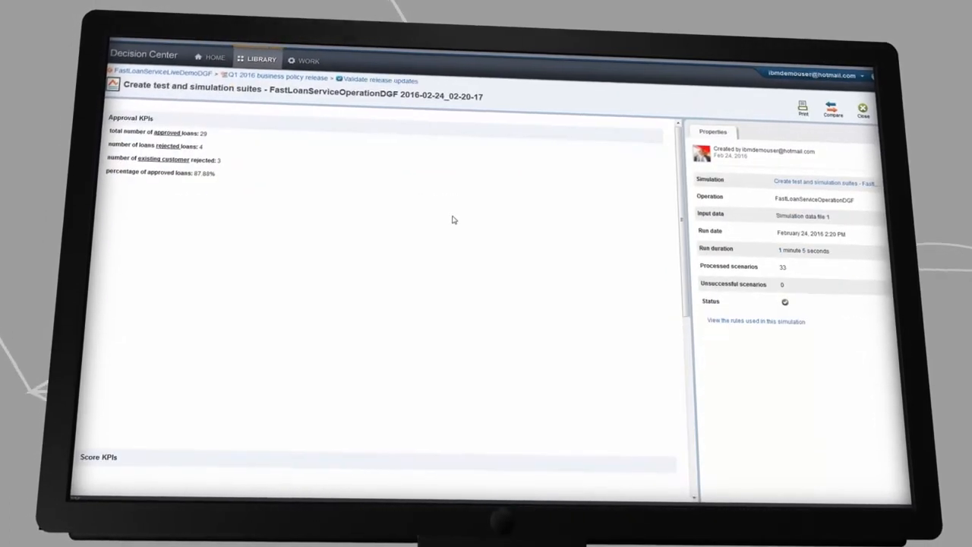
left_click(832, 107)
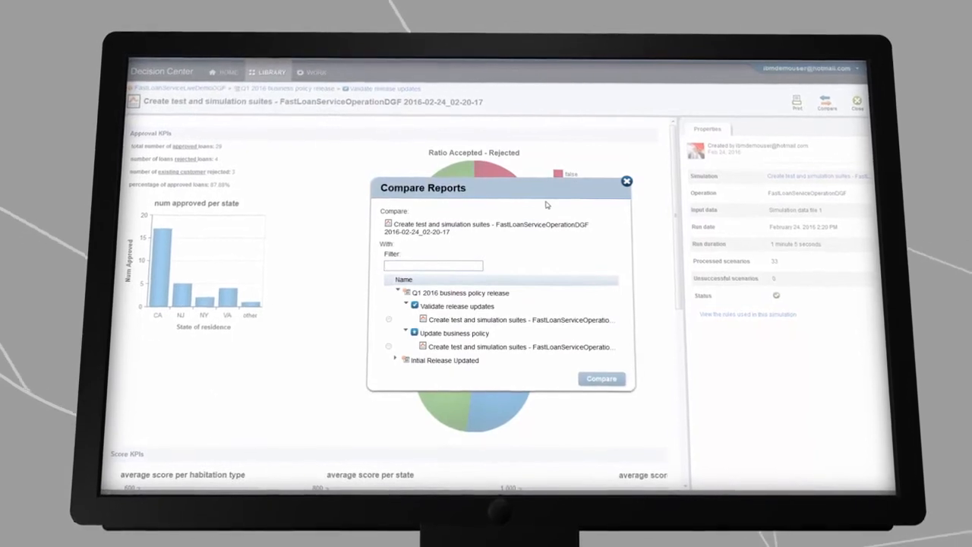
left_click(601, 378)
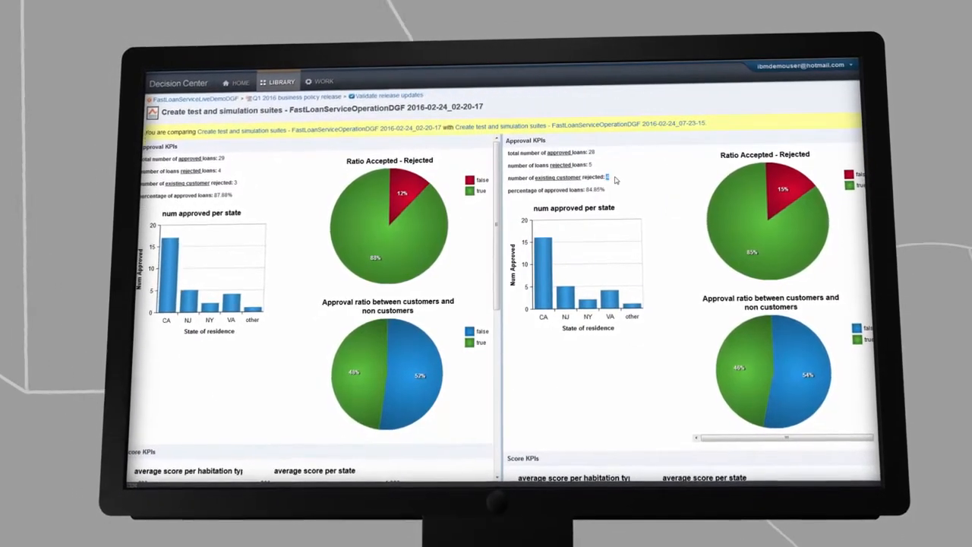
left_click(389, 94)
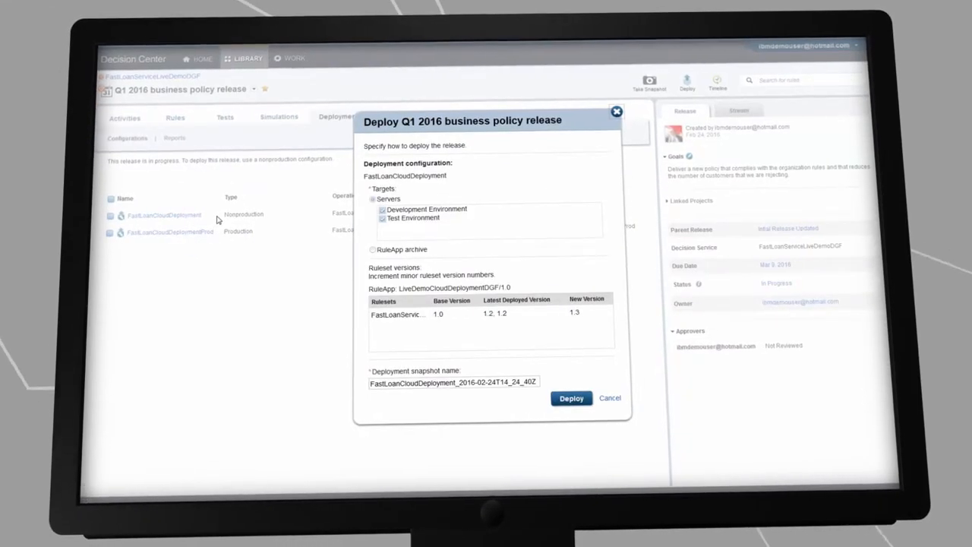
Step: Confirm test deployment of the release with FastLoanCloudDeployment
left_click(571, 398)
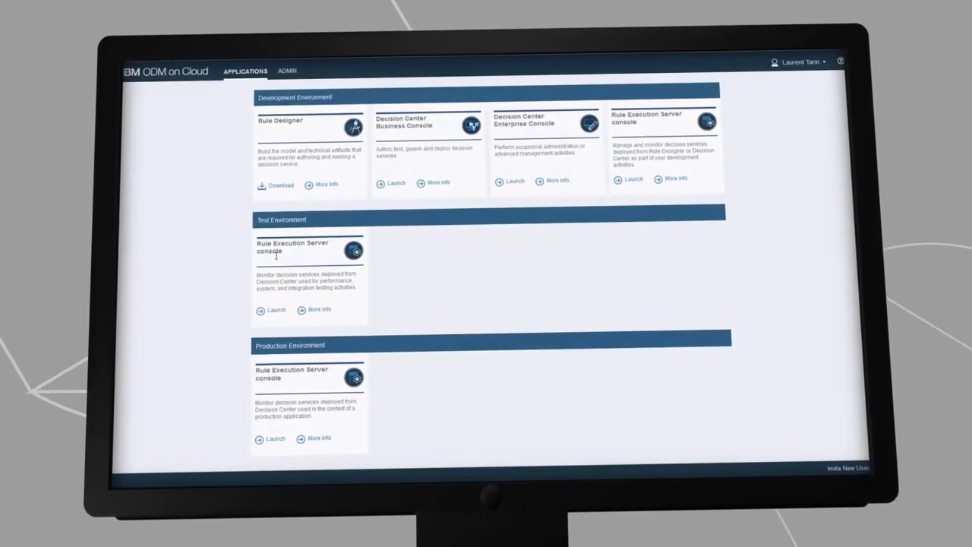
Step: Check LiveDemoCloudDeploymentDGF in the test Rule Execution Server and get the 90,000 $ loan approved
left_click(276, 310)
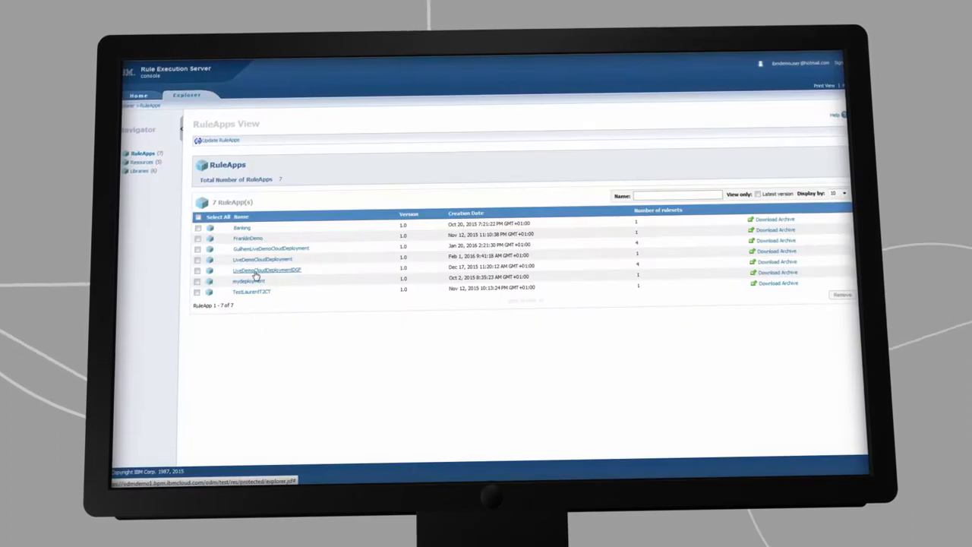
left_click(264, 270)
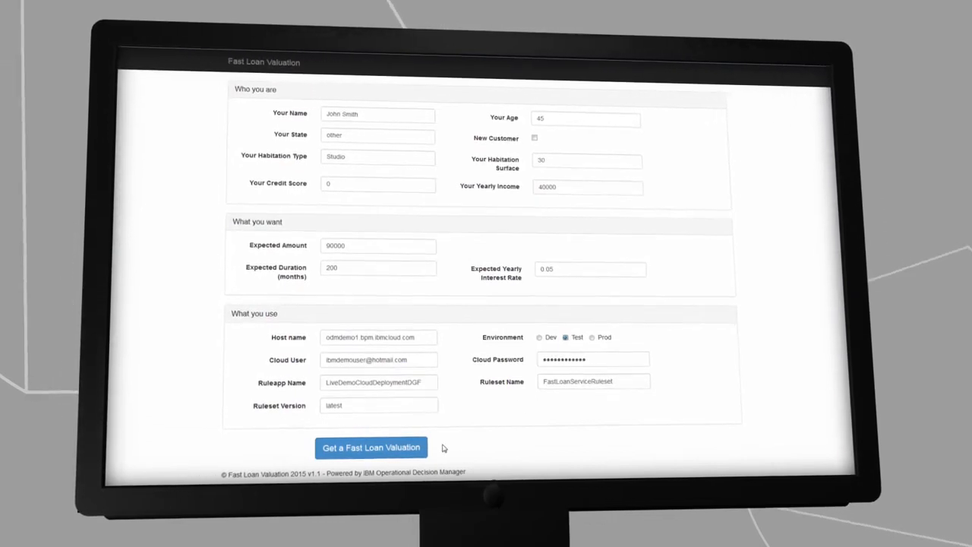
left_click(370, 446)
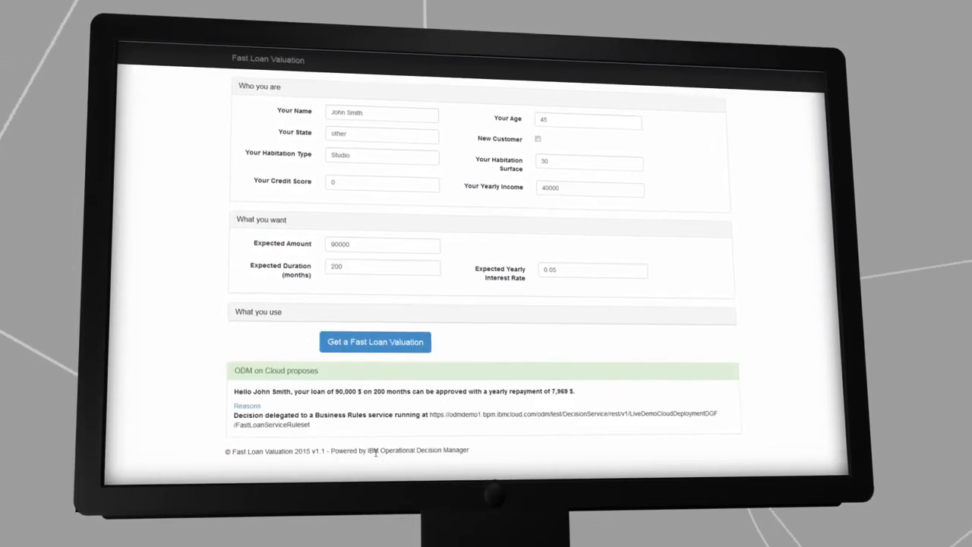
left_click(246, 404)
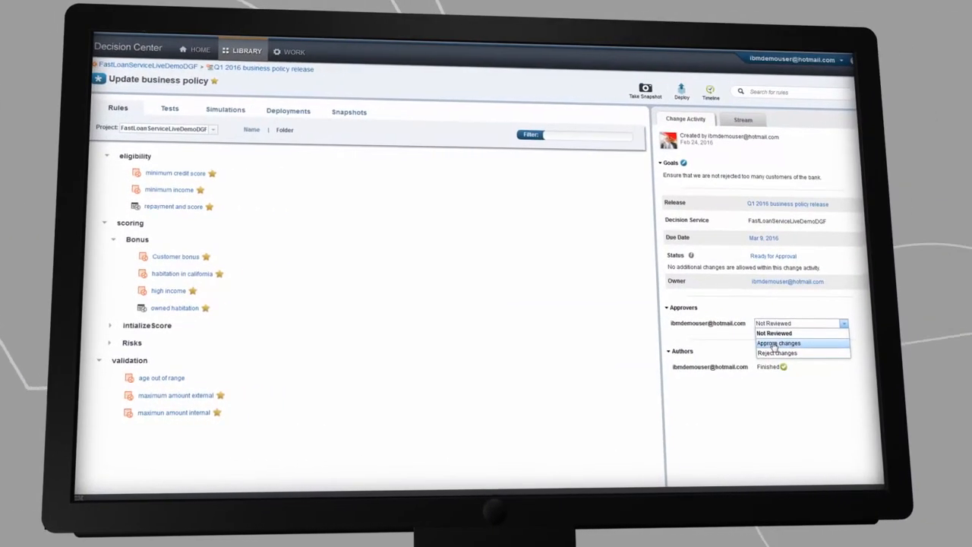
Step: Approve the changes, deploy with FastLoanCloudDeploymentProd and view the RuleApp in production Rule Execution Server
left_click(777, 344)
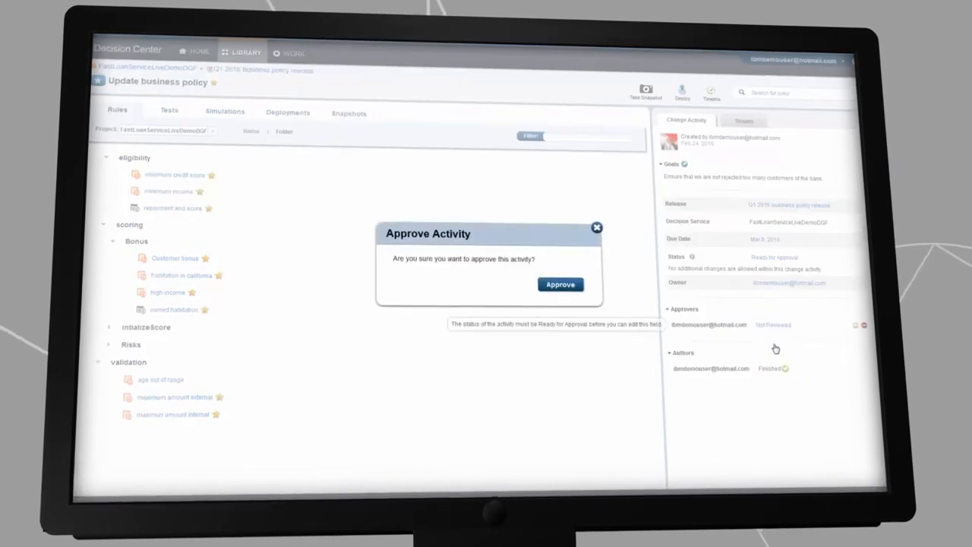
left_click(560, 284)
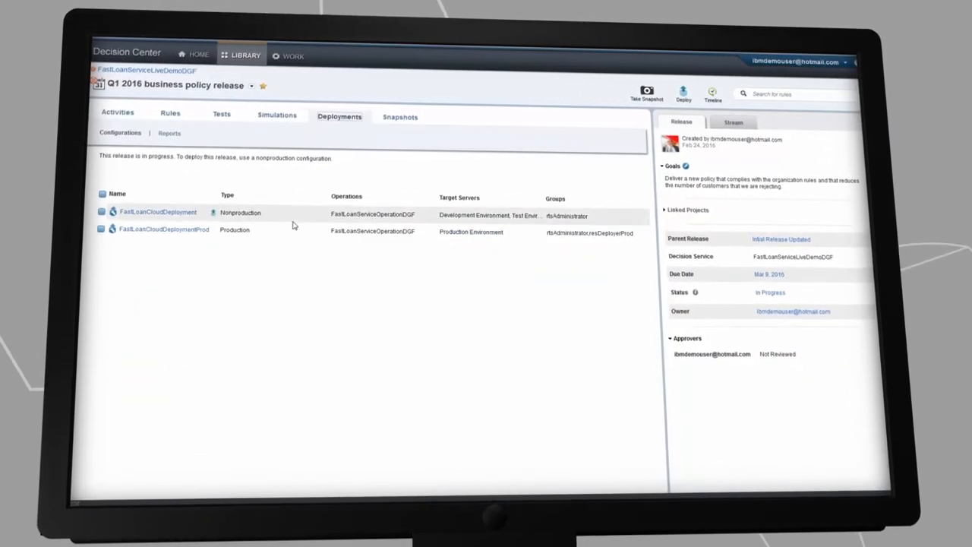
left_click(684, 93)
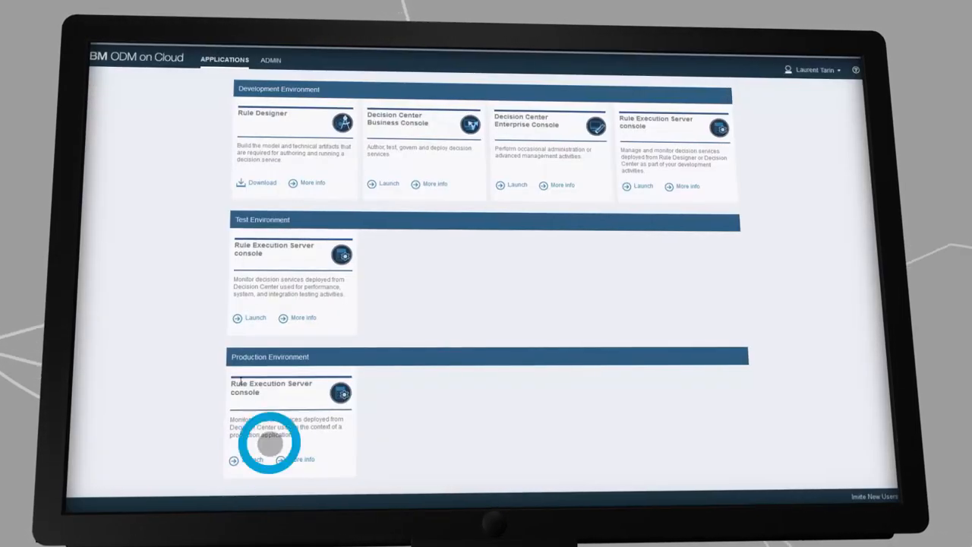
left_click(255, 459)
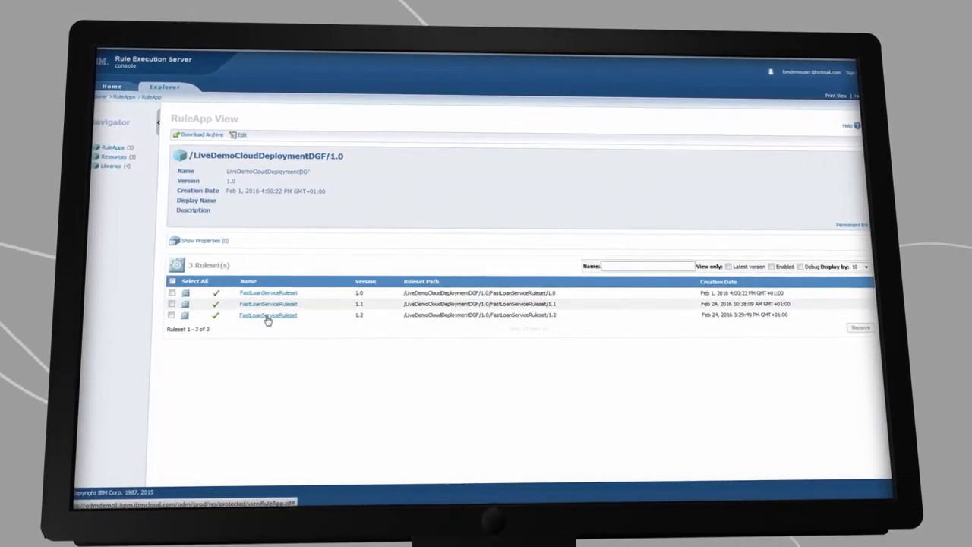